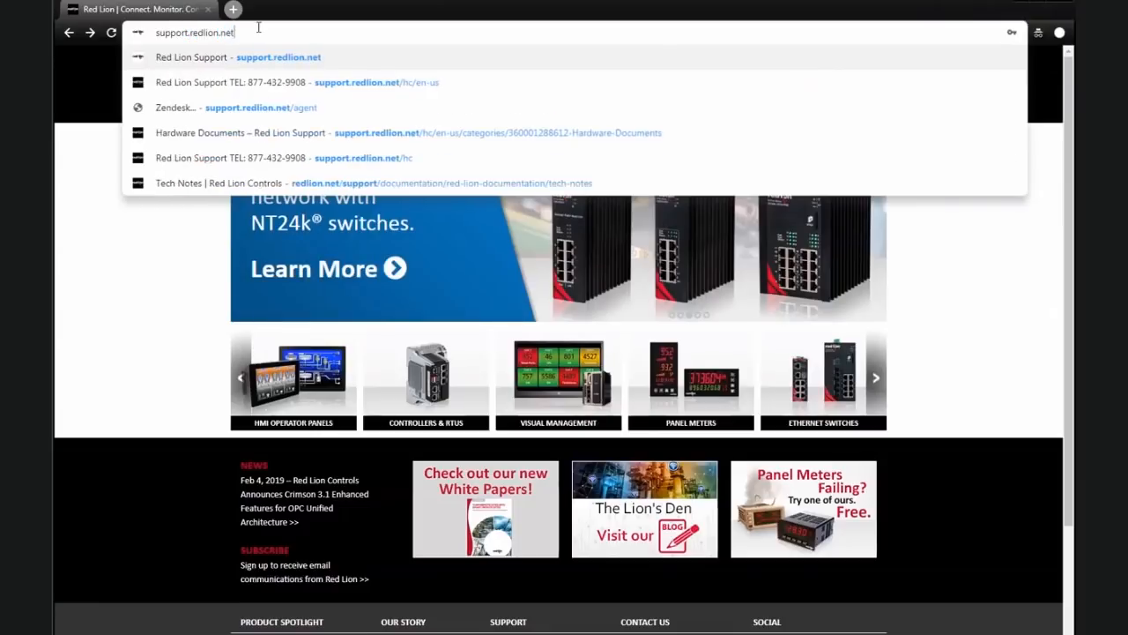
left_click(232, 83)
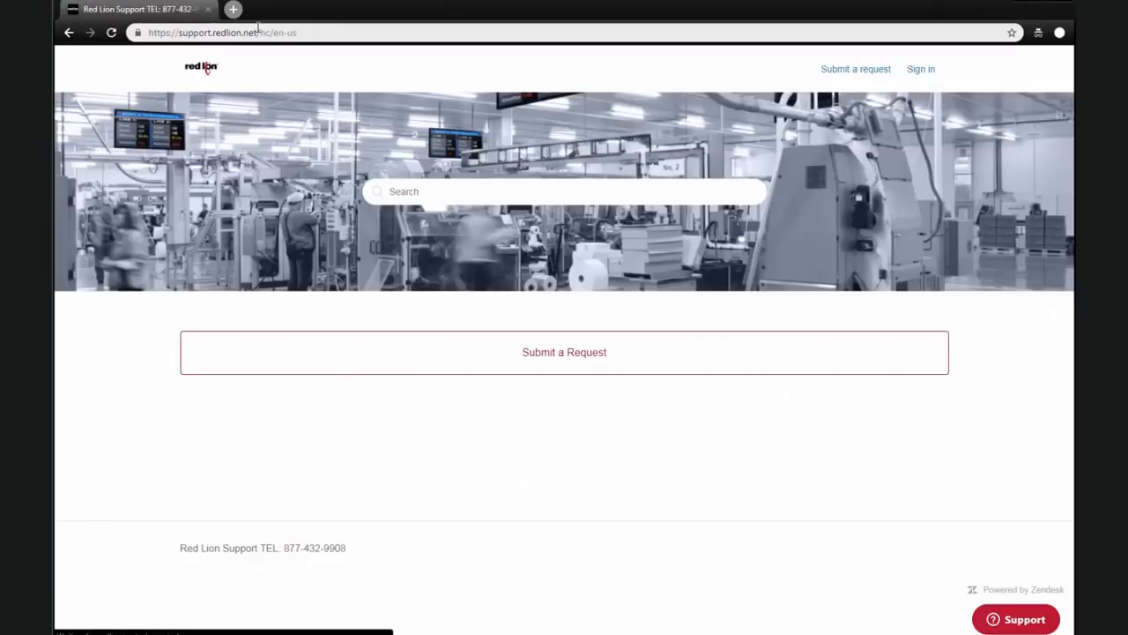
mouse_move(458, 173)
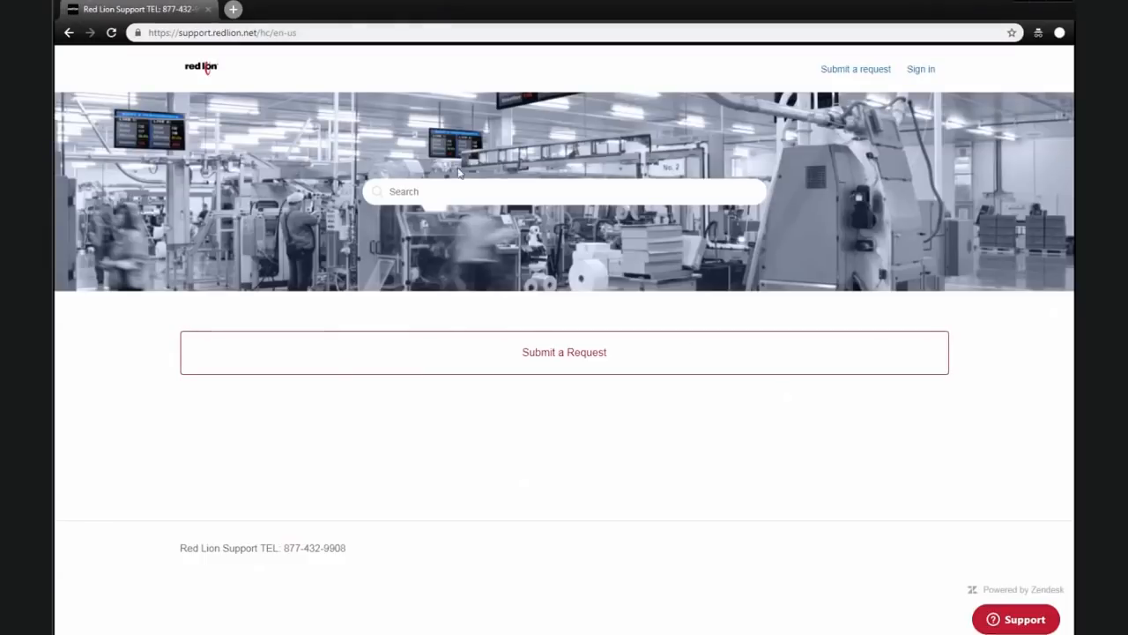
mouse_move(920, 69)
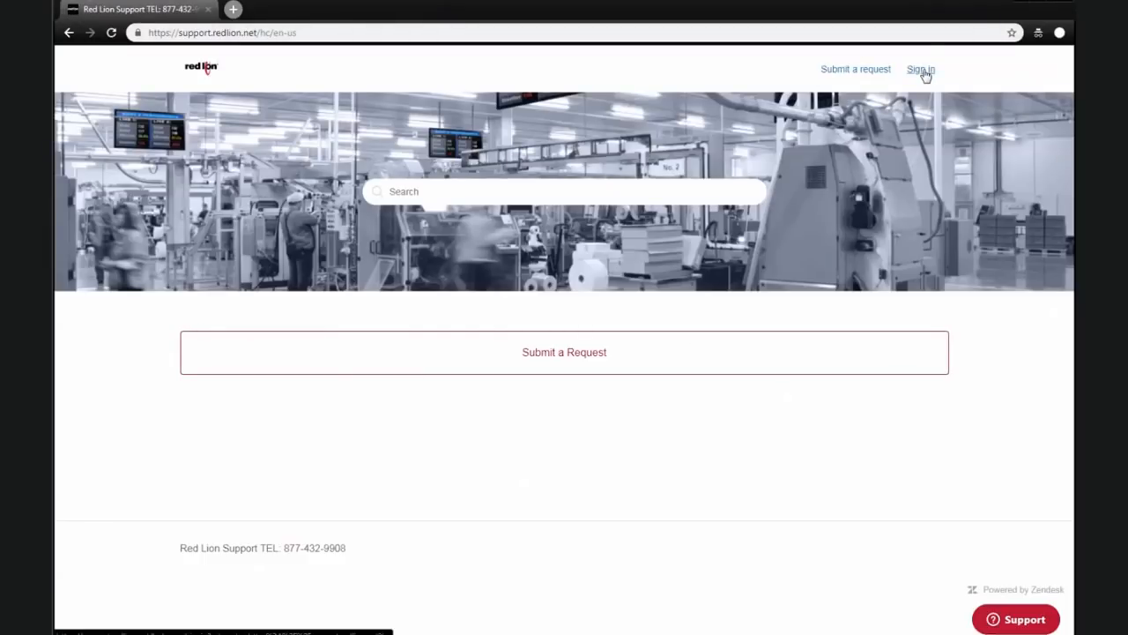
left_click(920, 69)
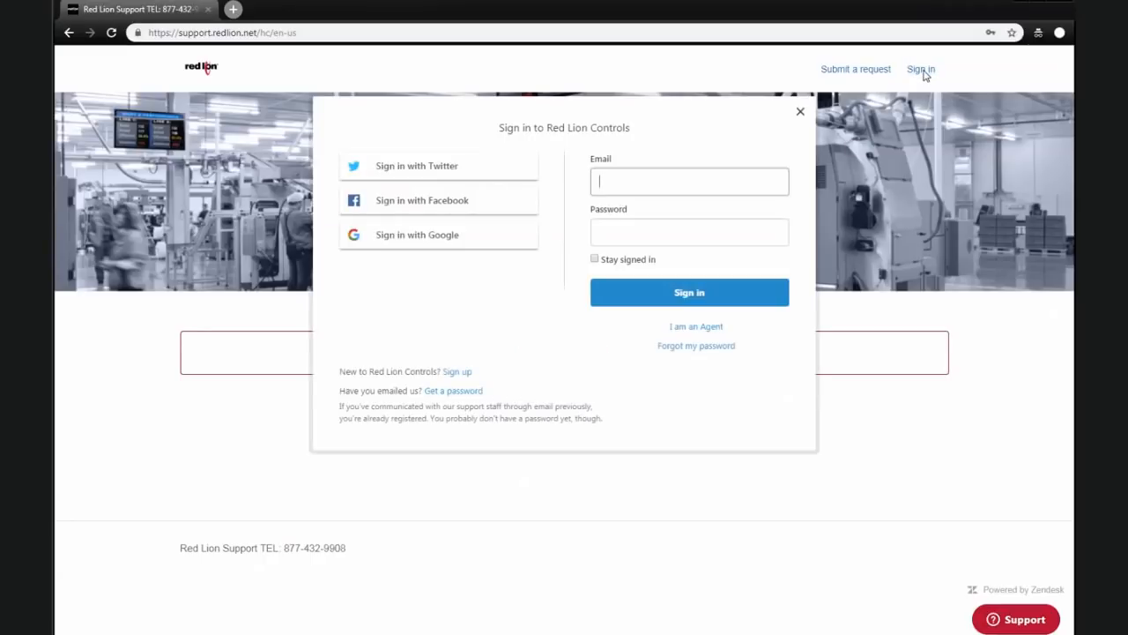
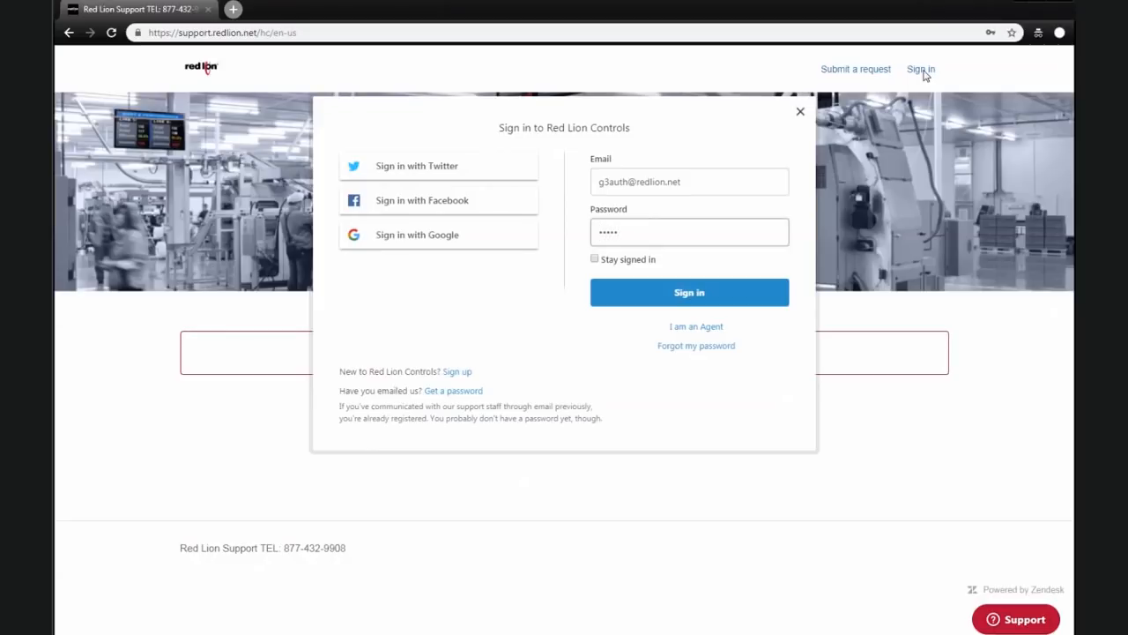
Sign in to land on the help desk home page with its support categories.
left_click(690, 292)
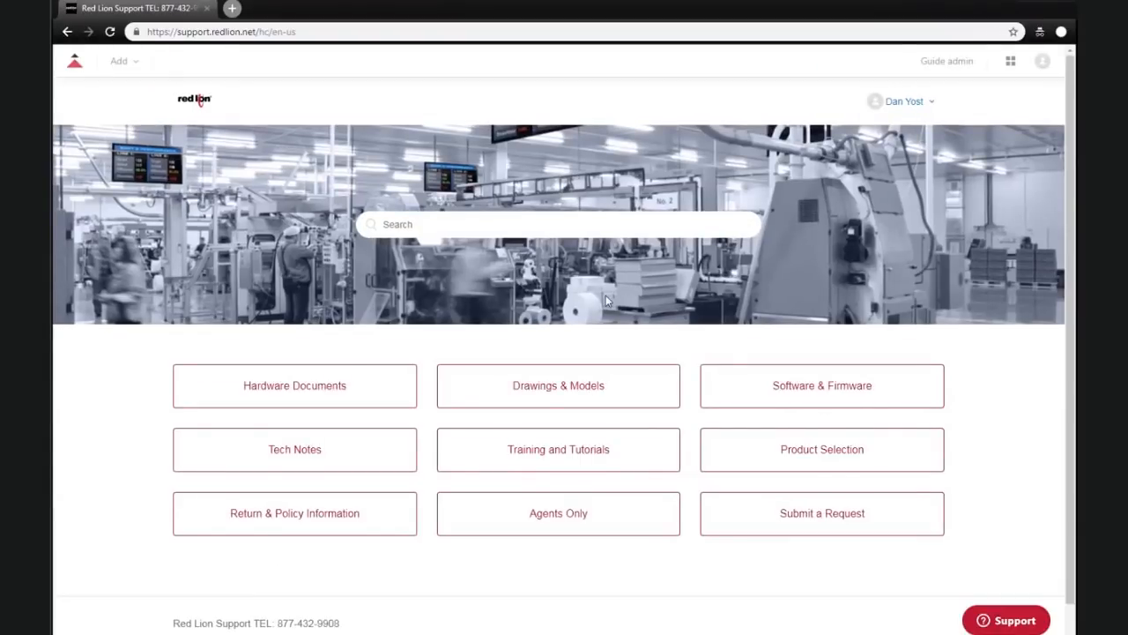
mouse_move(173, 492)
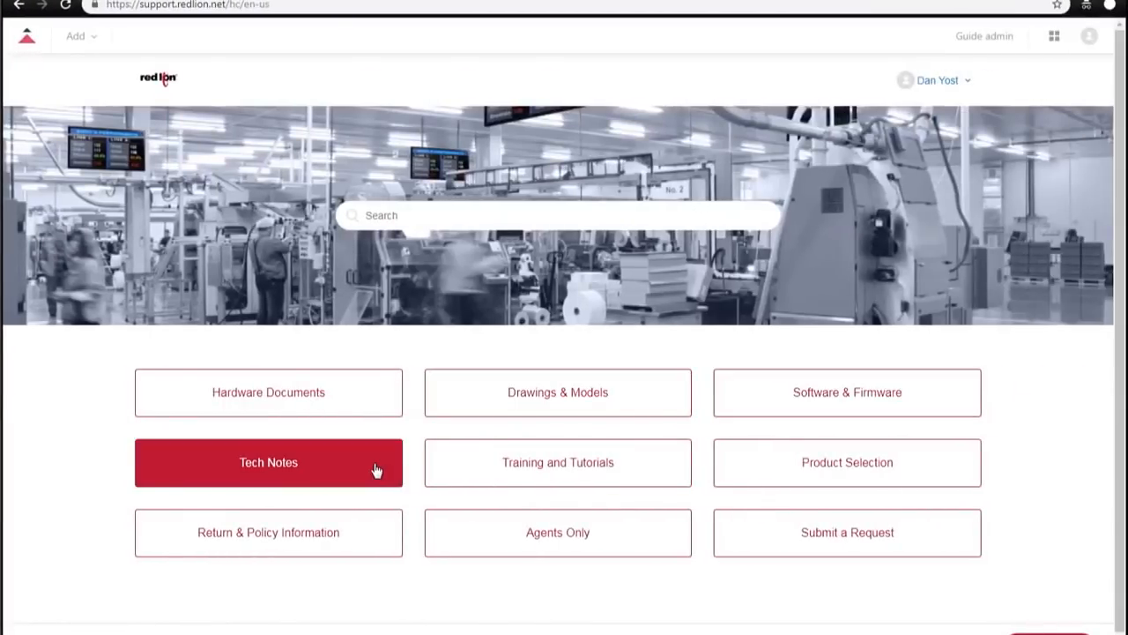
From Tech Notes > Crimson Tech Notes, view the Crimson 3.x: BACnet Slave Configuration article.
left_click(268, 462)
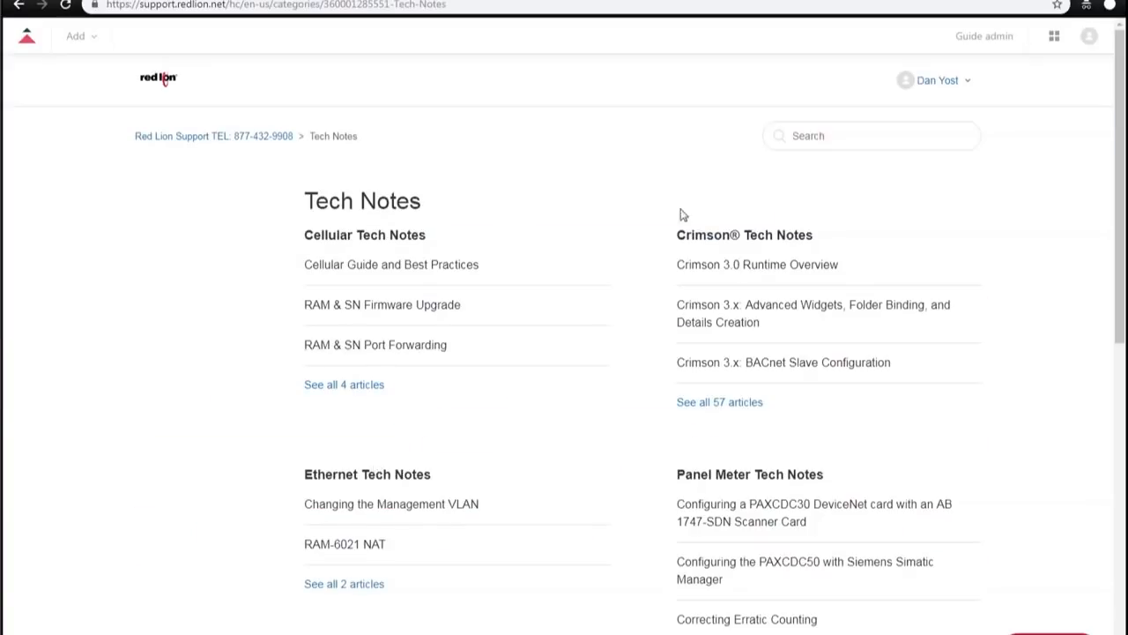
mouse_move(775, 247)
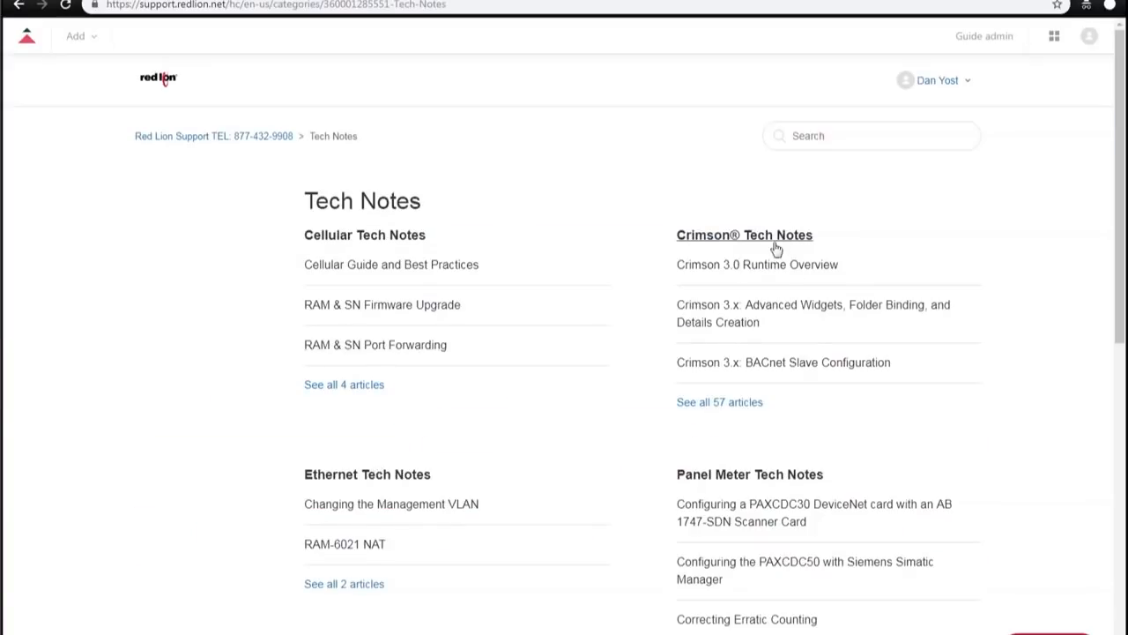
left_click(744, 234)
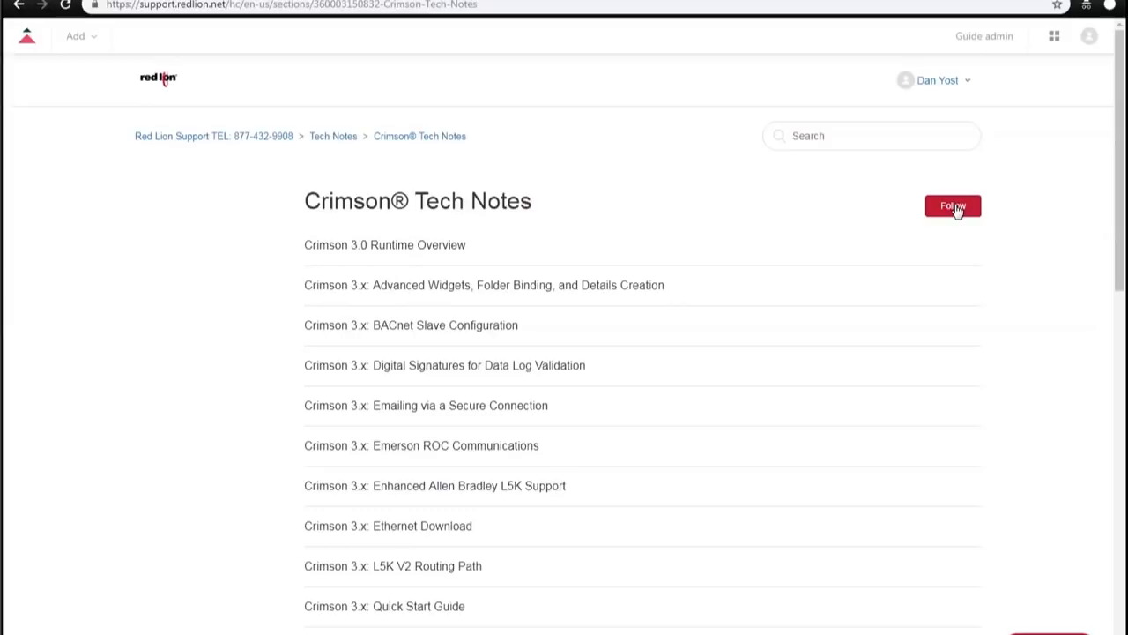
mouse_move(970, 219)
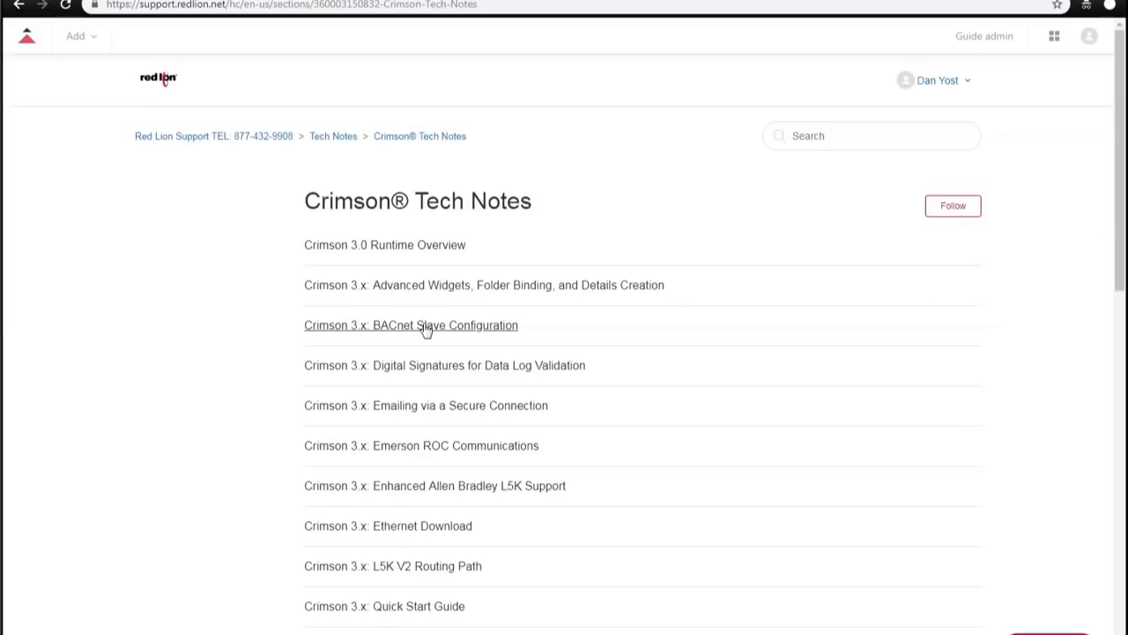
left_click(411, 325)
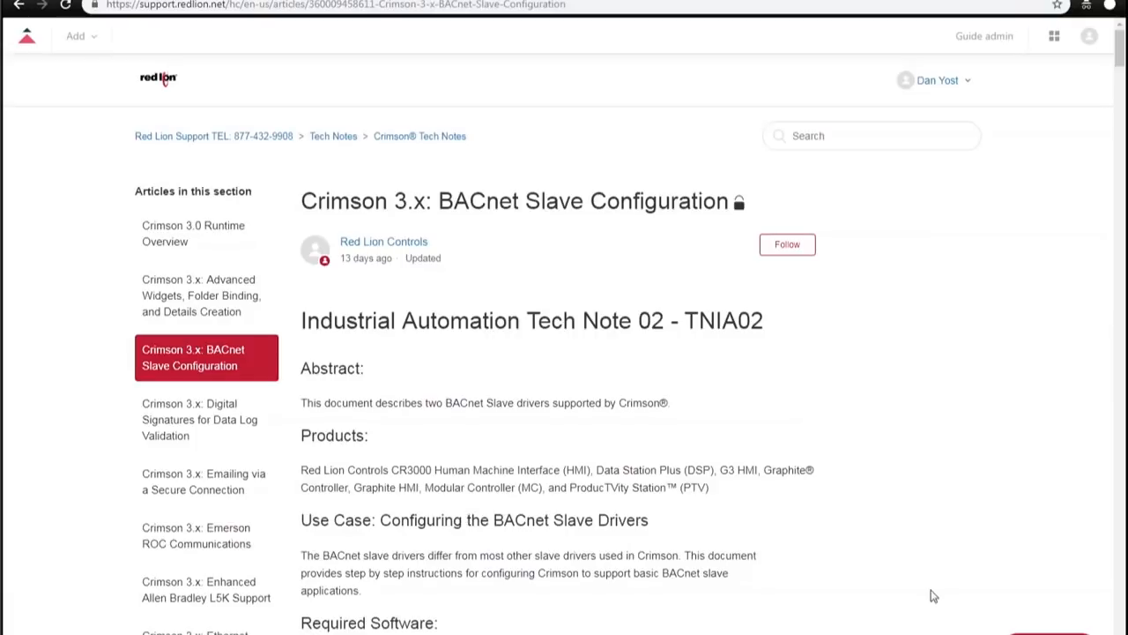
mouse_move(219, 420)
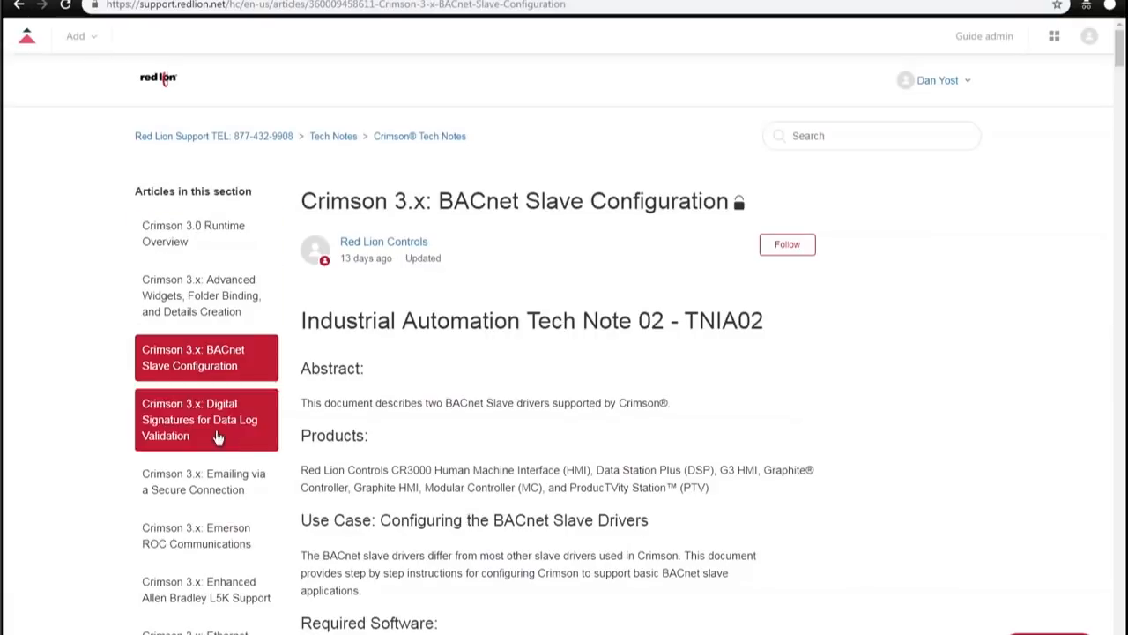
scroll("down", 3)
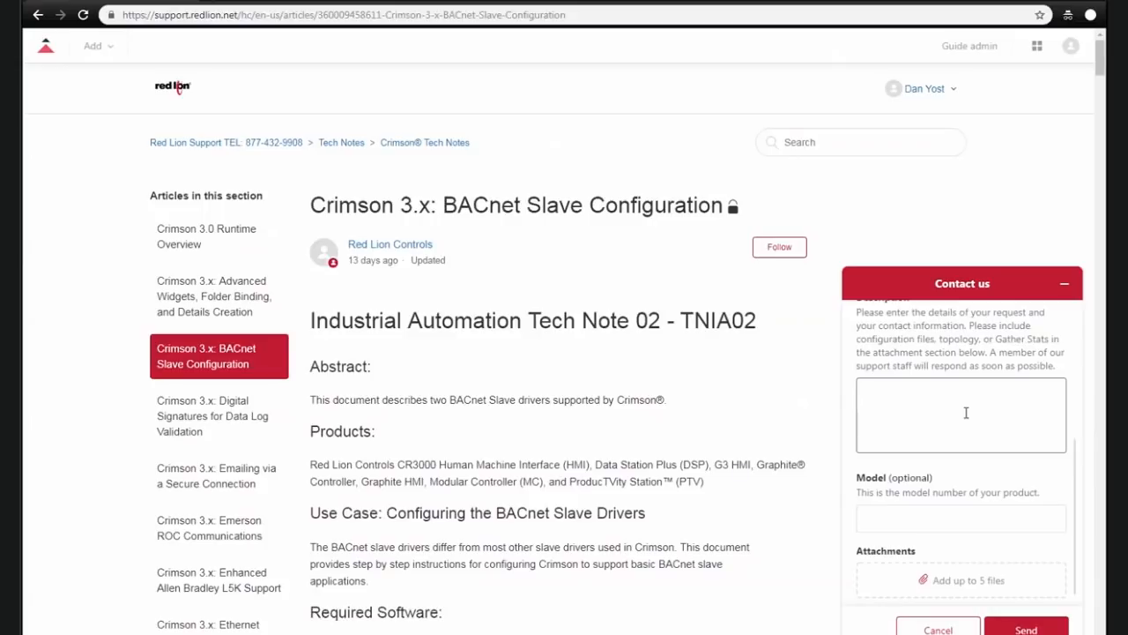
Bring up the Contact us support request form and review its Model and Attachments fields.
scroll("down", 3)
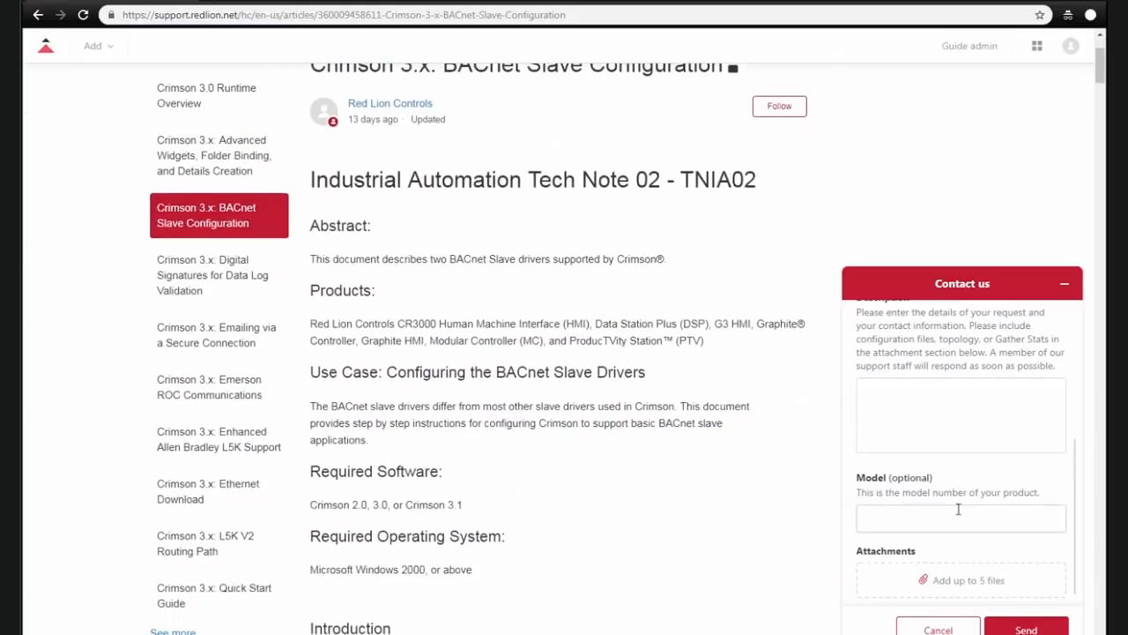
left_click(959, 518)
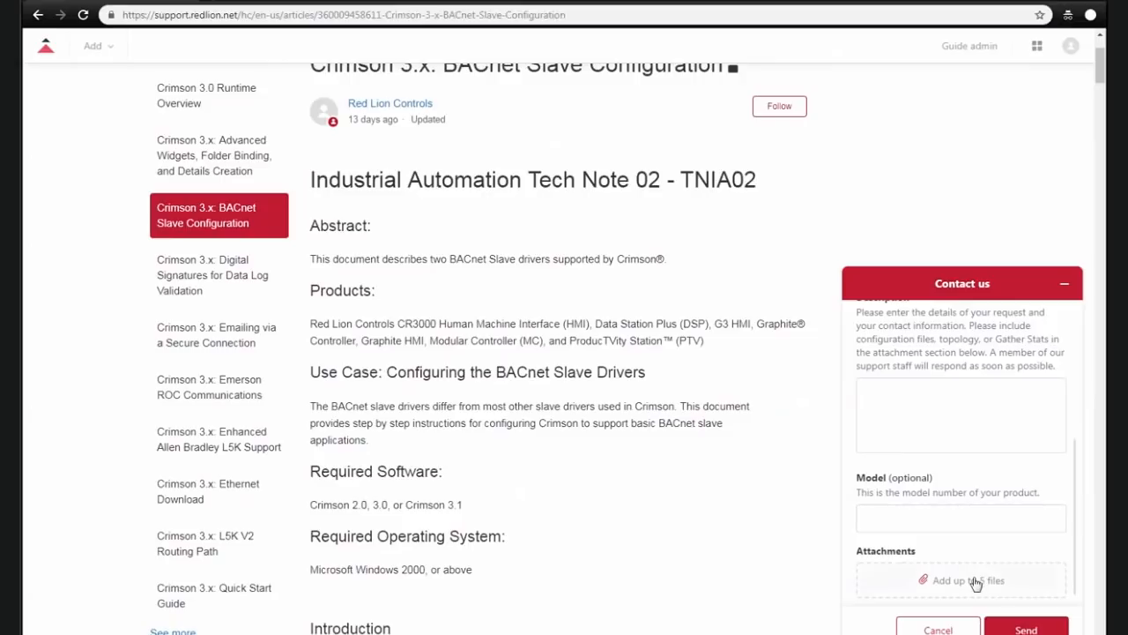
mouse_move(969, 555)
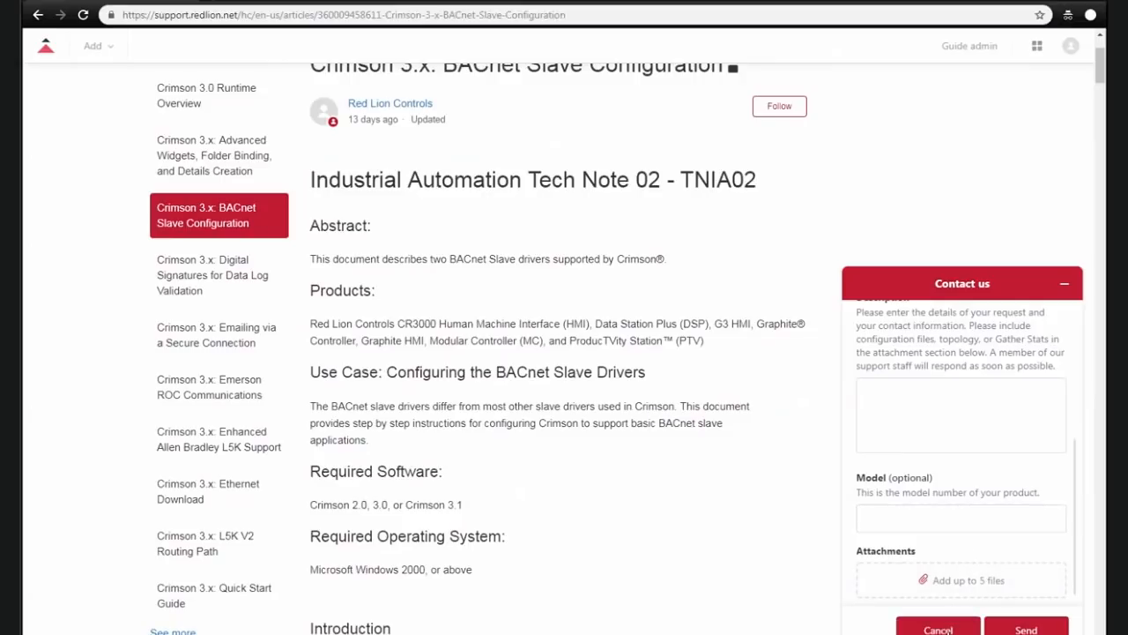
scroll("down", 3)
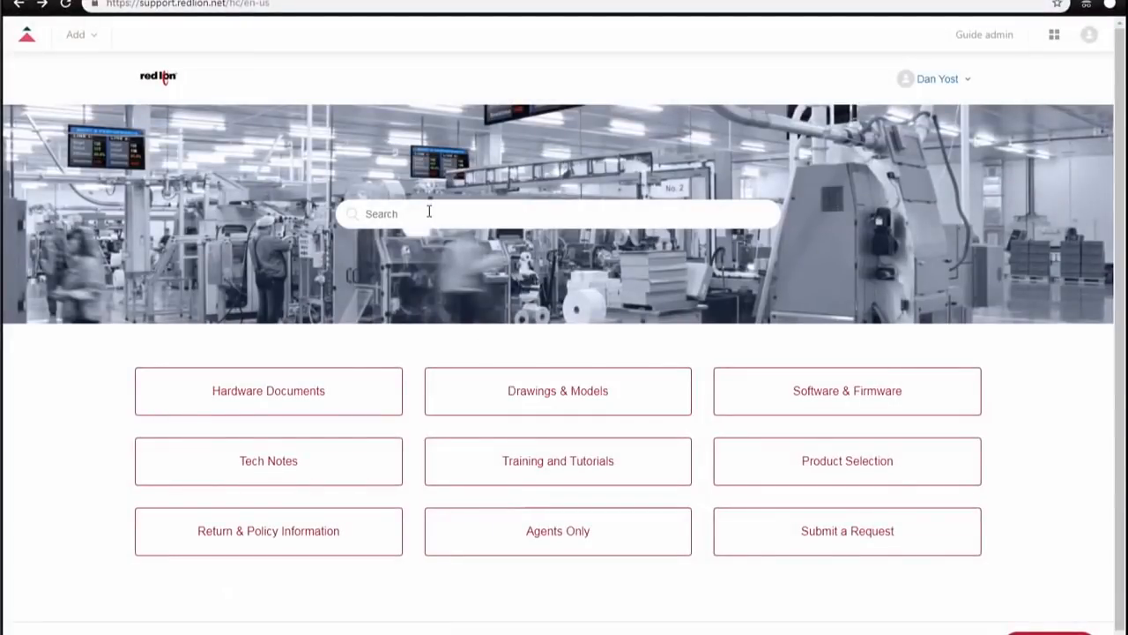
Search the knowledge base for 'pax' and browse the matching tech-note results.
type("paxi")
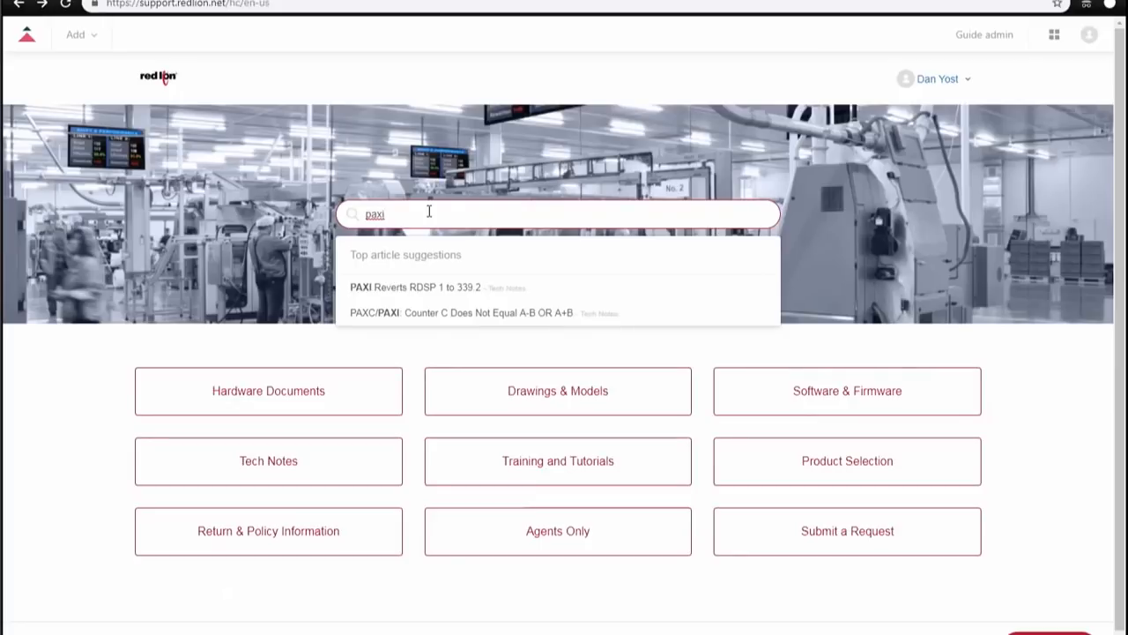
key("Enter")
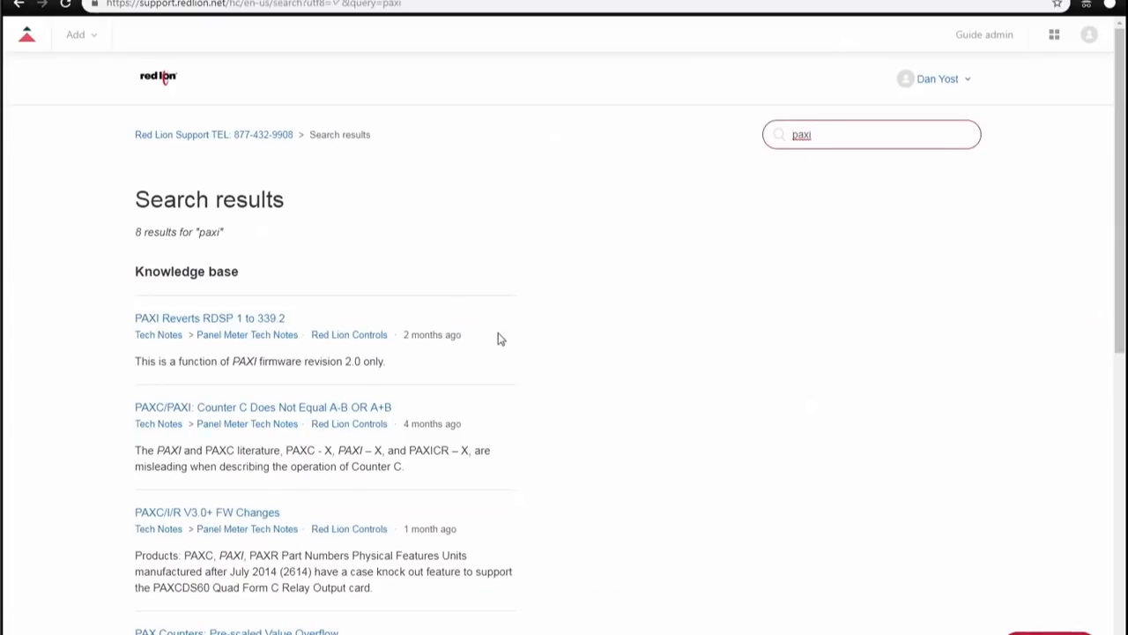
scroll("down", 3)
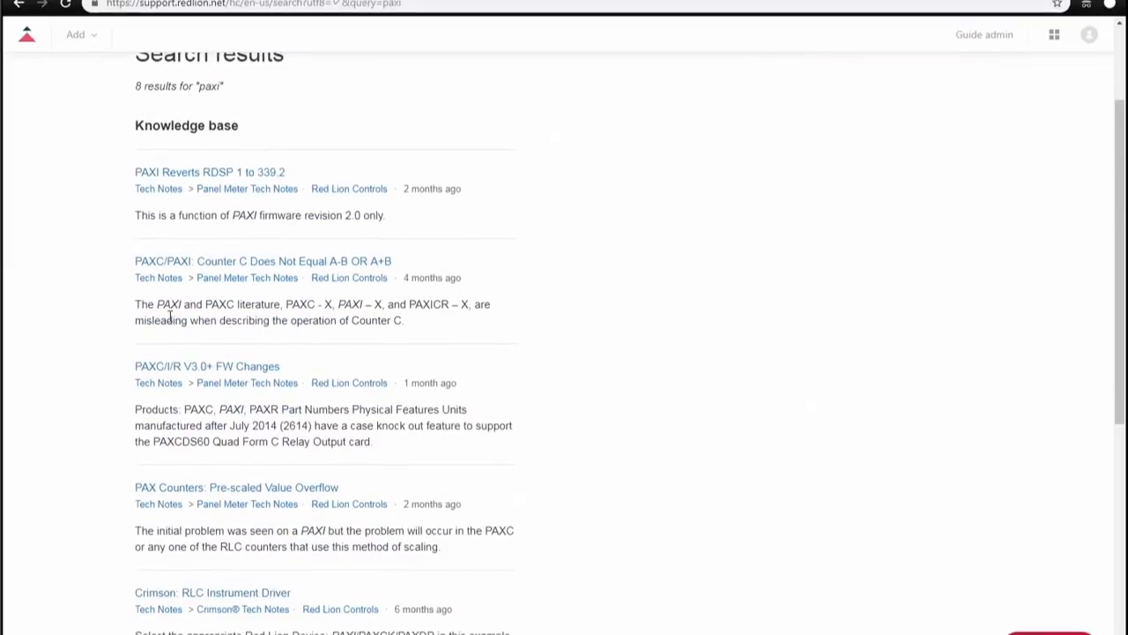
scroll("down", 3)
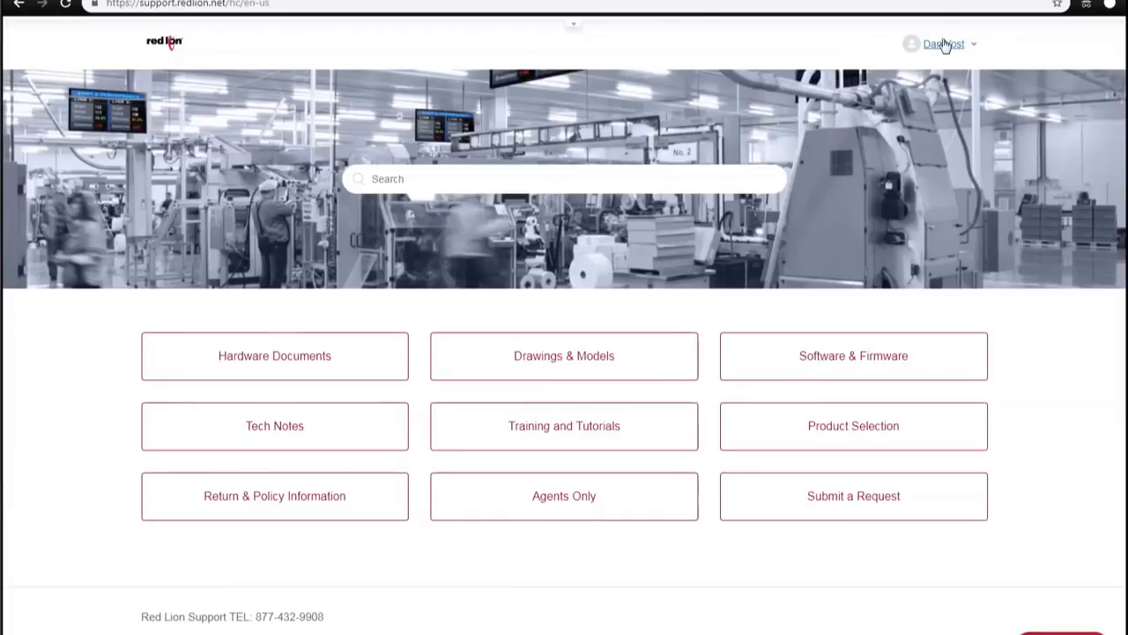
Via My activities, check the empty Requests I'm CC'd on list, then return to my three solved requests.
left_click(945, 42)
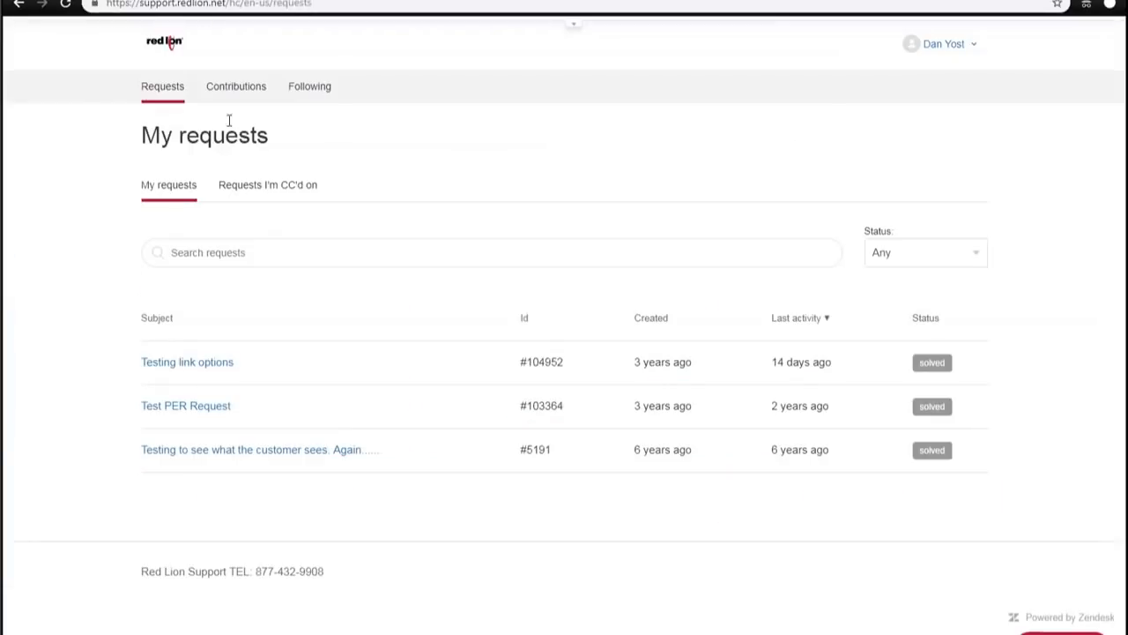
mouse_move(313, 138)
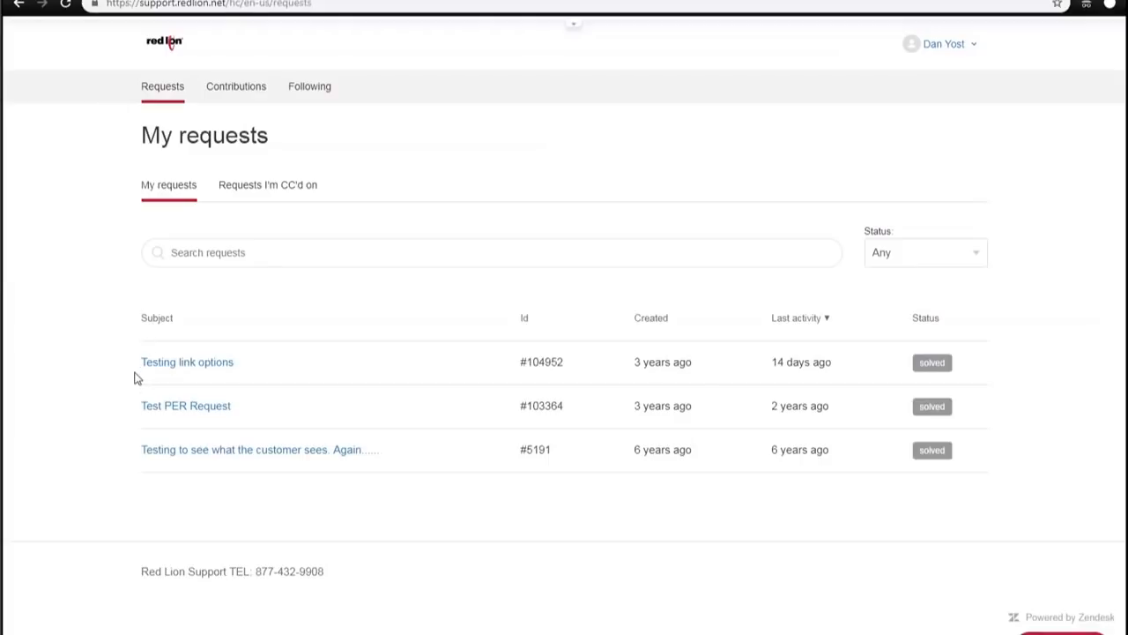
mouse_move(452, 544)
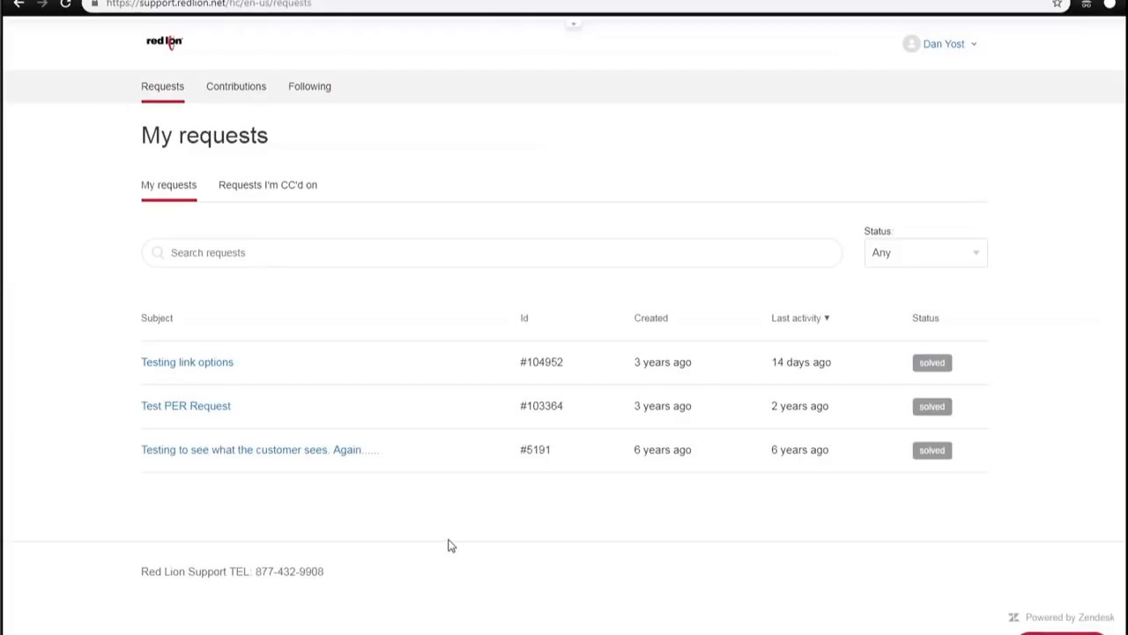
mouse_move(432, 490)
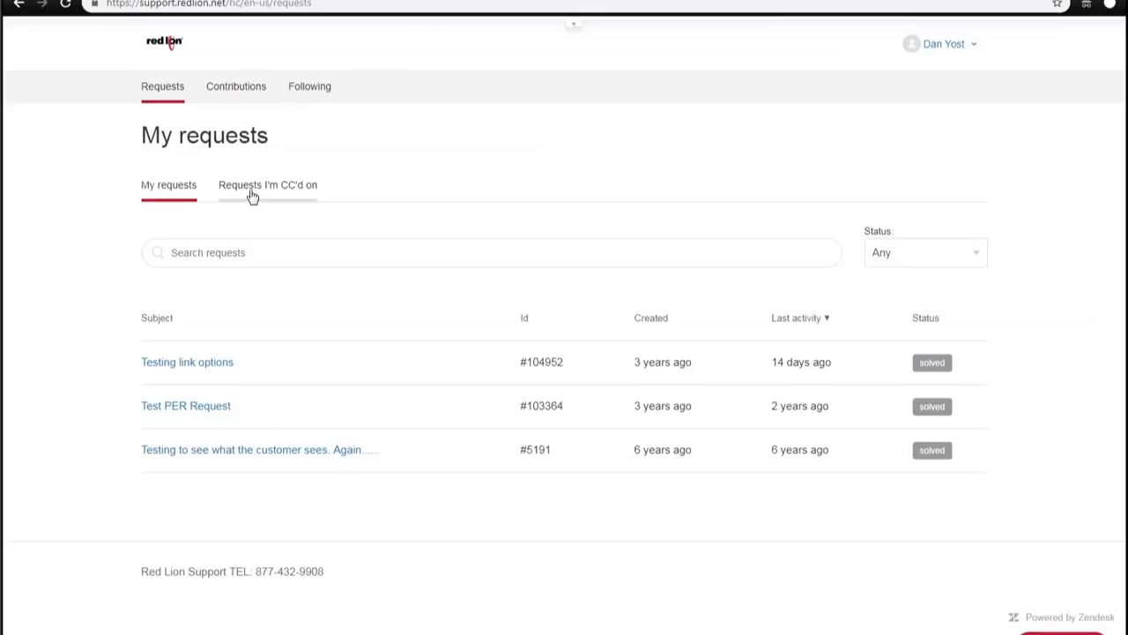
left_click(268, 185)
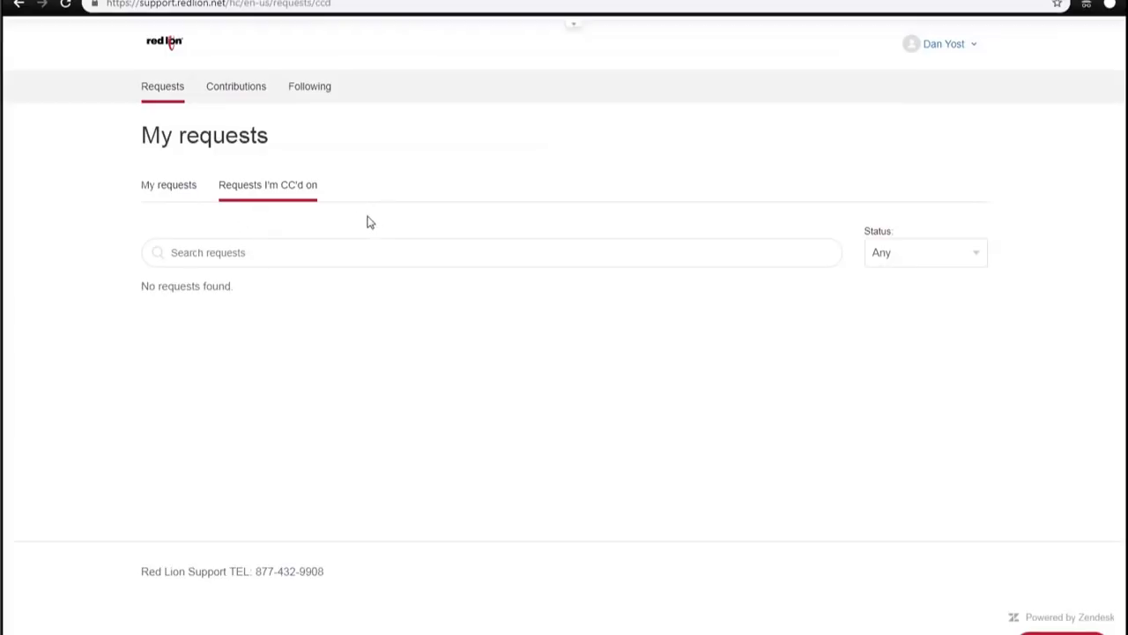
left_click(169, 186)
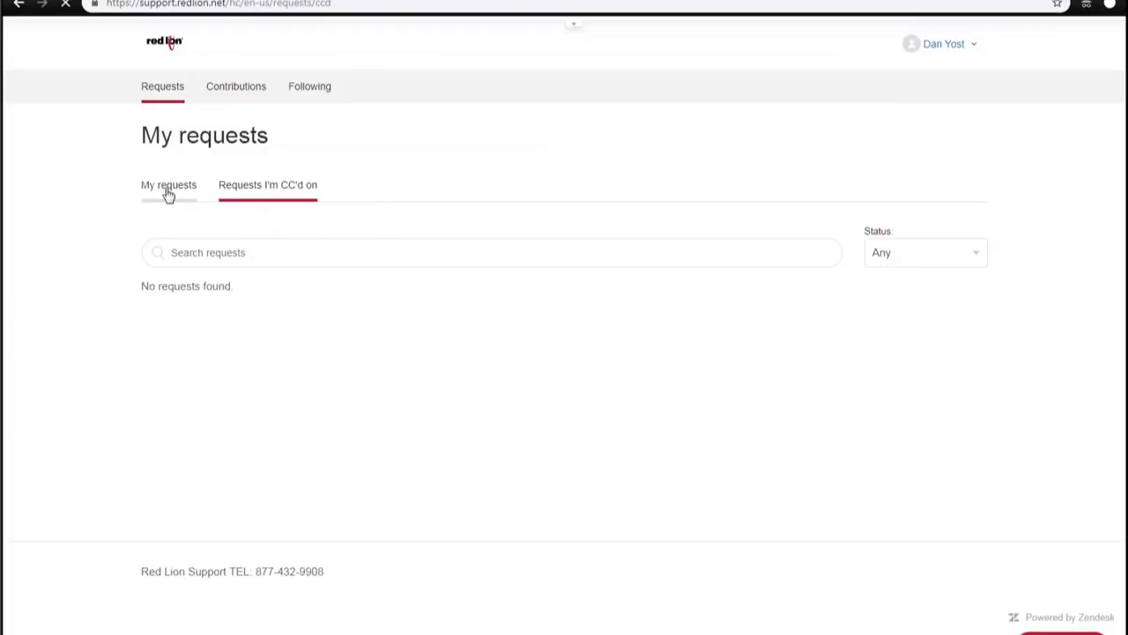
left_click(170, 185)
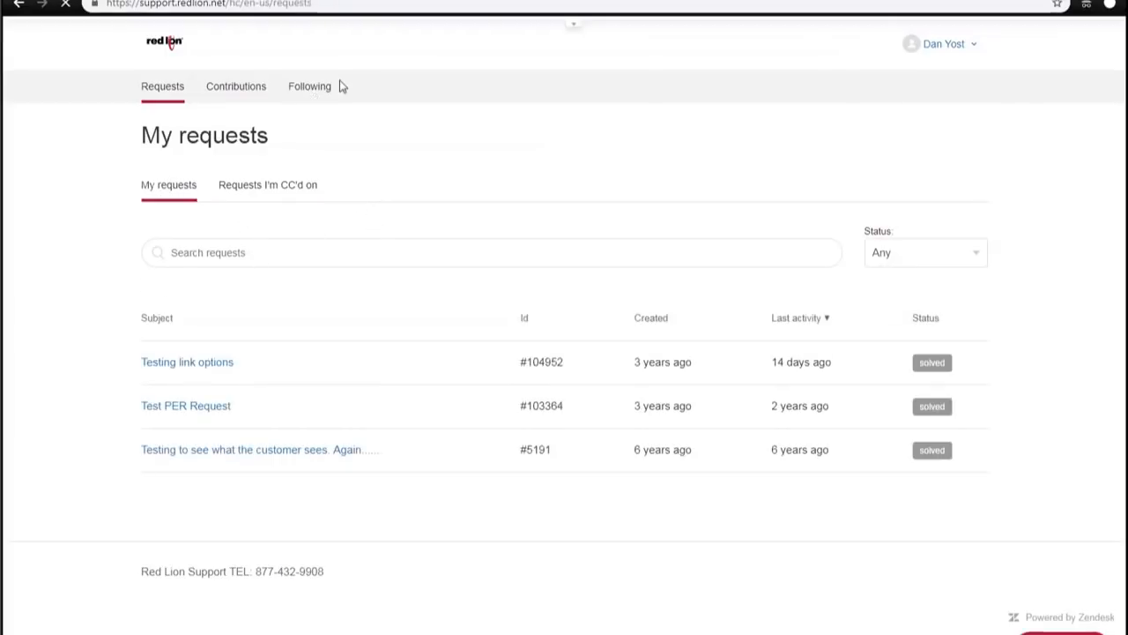
View the Following list and keep Crimson Tech Notes notifications set to New articles.
left_click(310, 85)
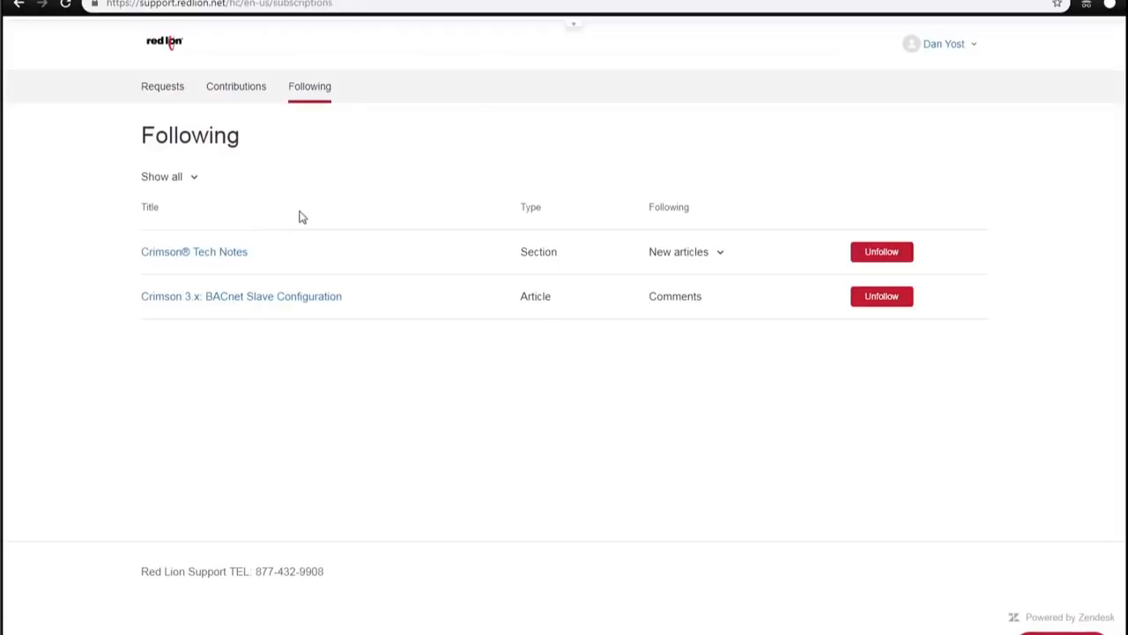
mouse_move(626, 275)
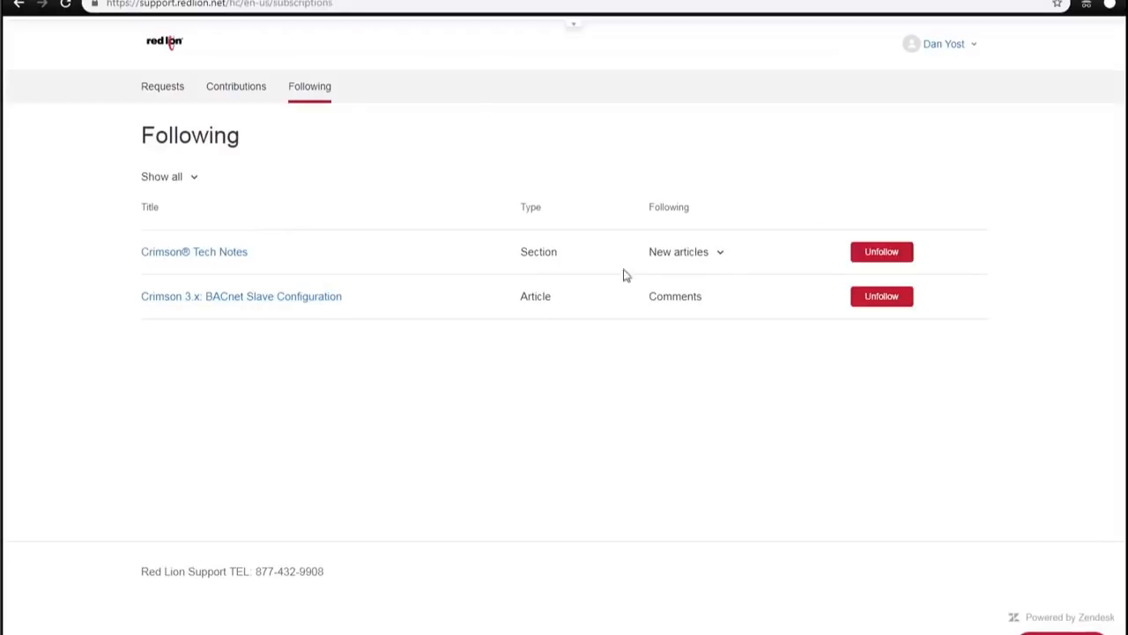
left_click(684, 250)
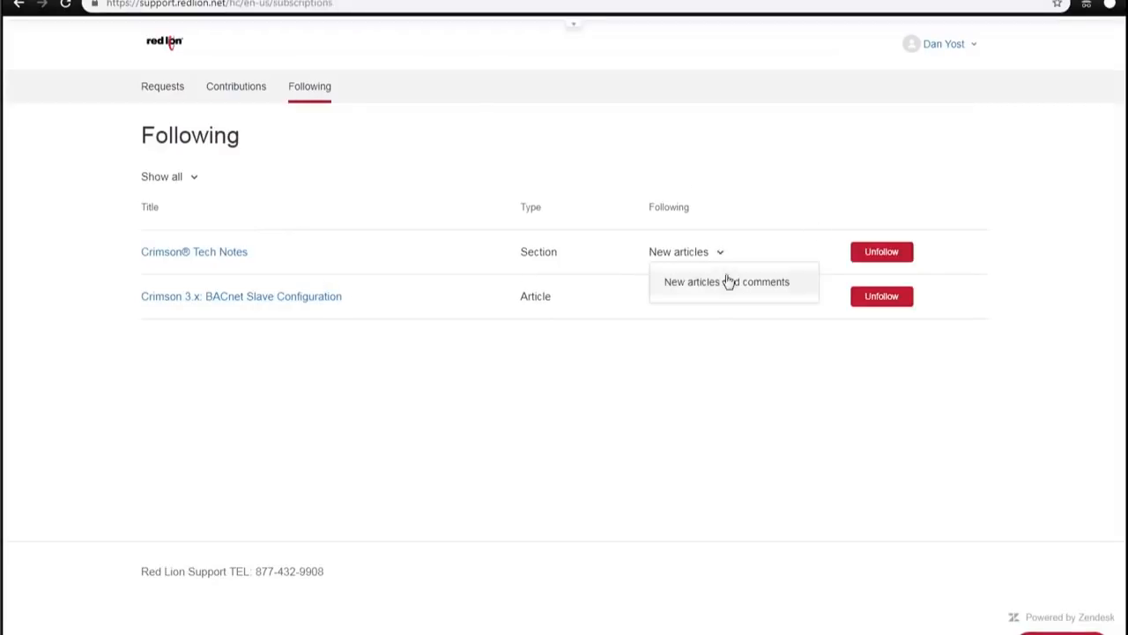
left_click(726, 282)
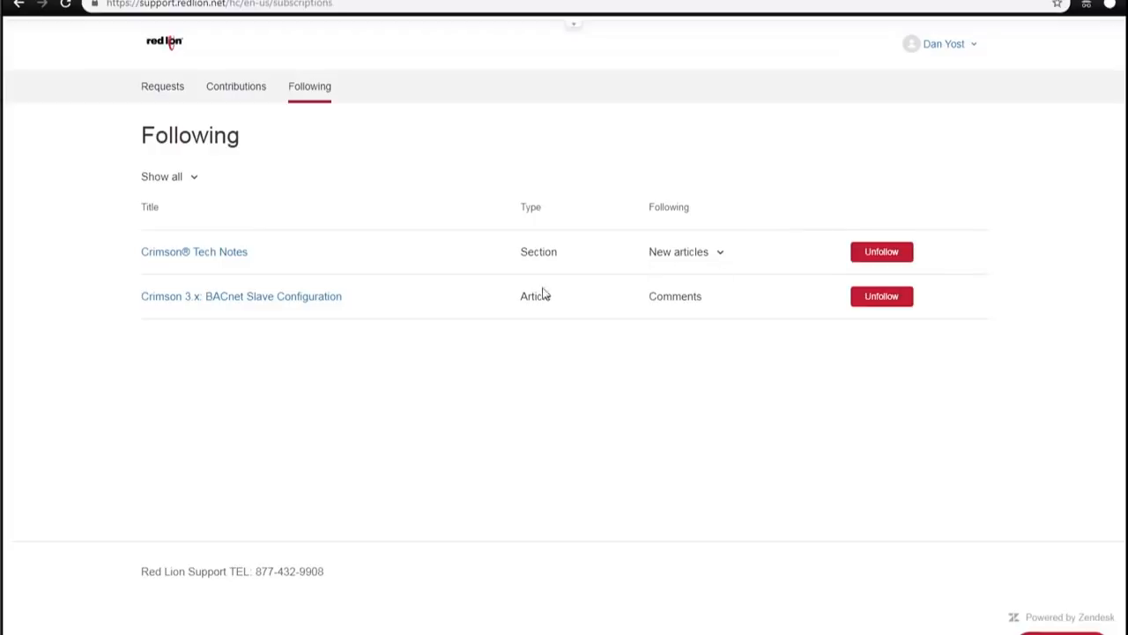